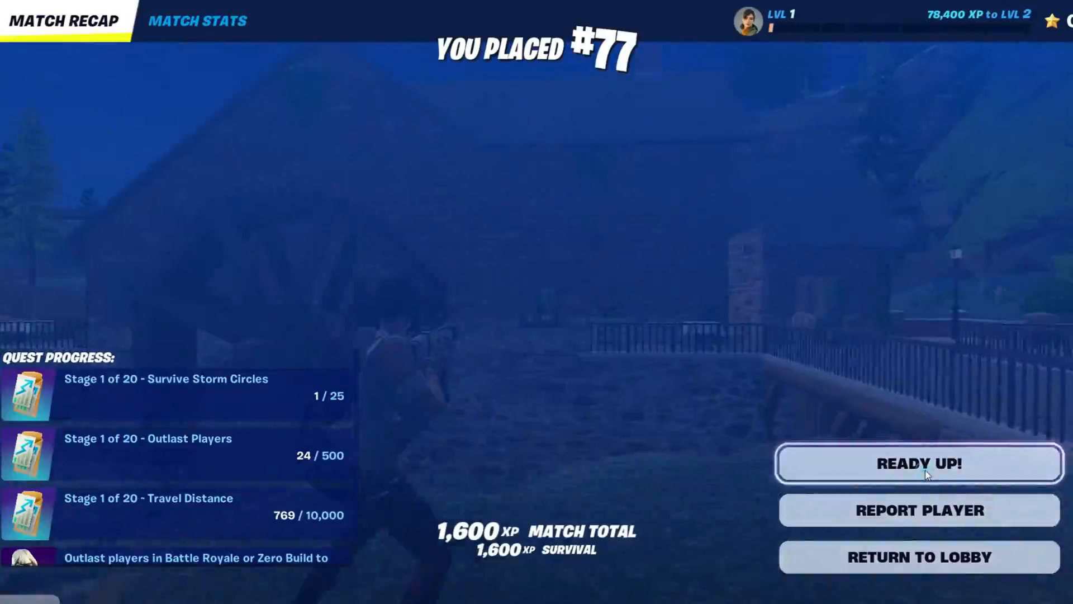
# Step: Leave the Fortnite match recap and bring up Chrome's new tab page
pyautogui.click(918, 463)
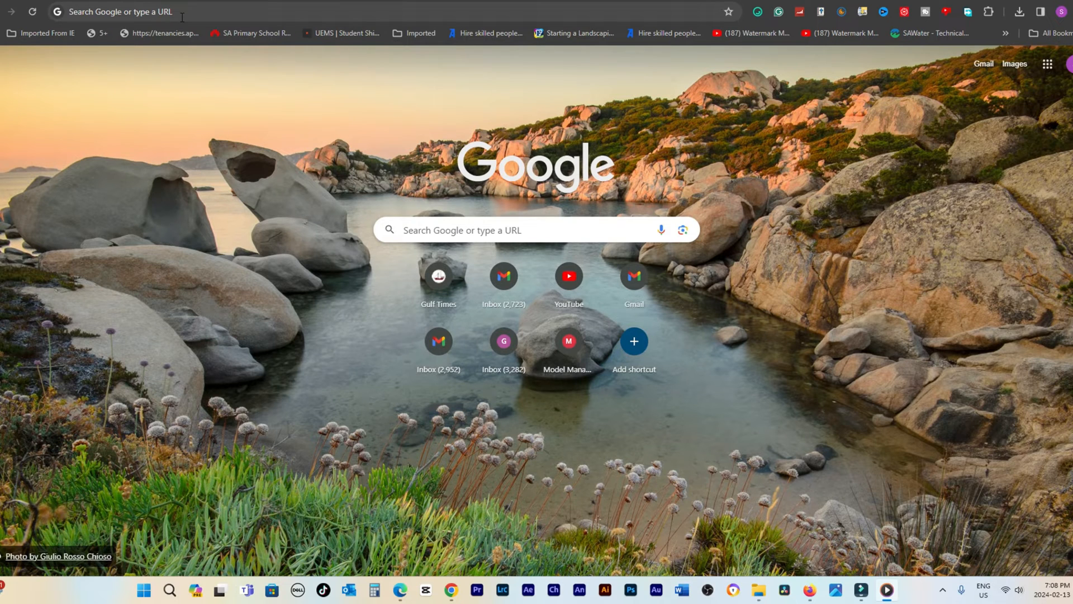
# Step: Search 'Epic games' from the address bar to reach store.epicgames.com
pyautogui.click(117, 11)
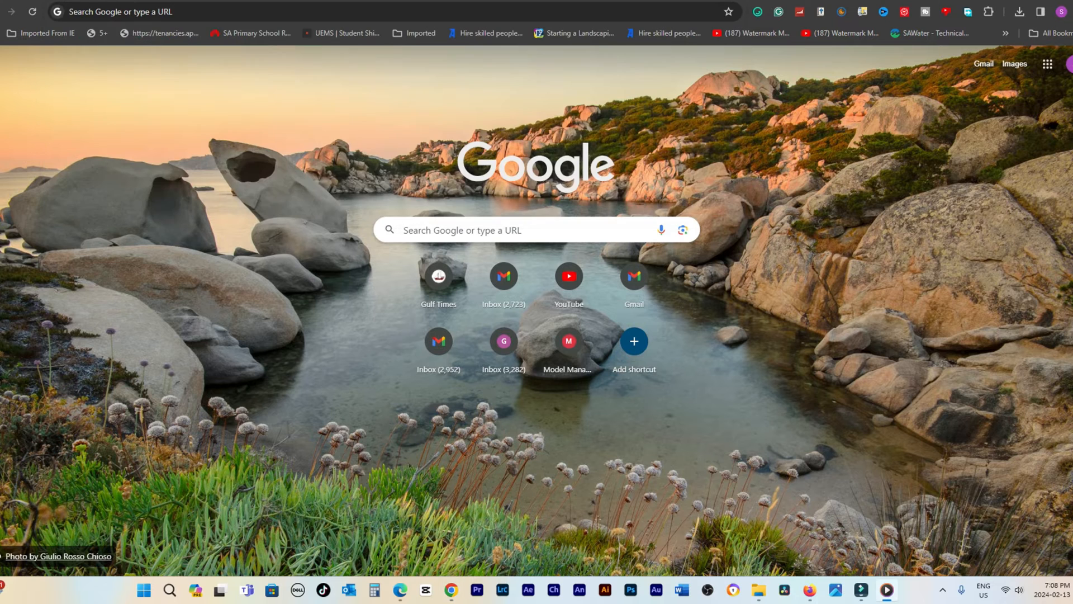
pyautogui.click(274, 11)
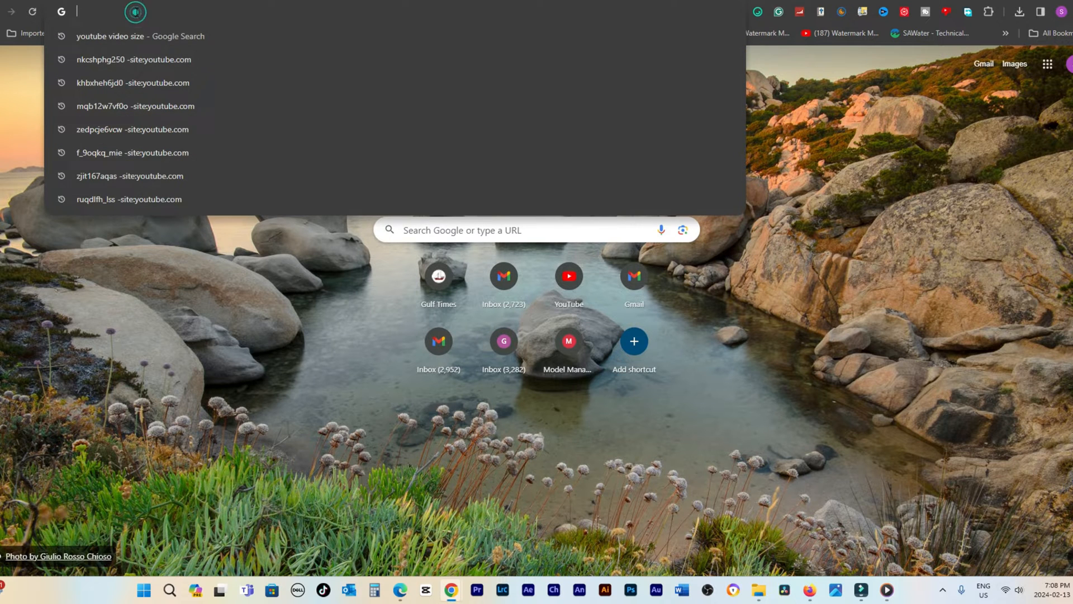
pyautogui.write('Epic games')
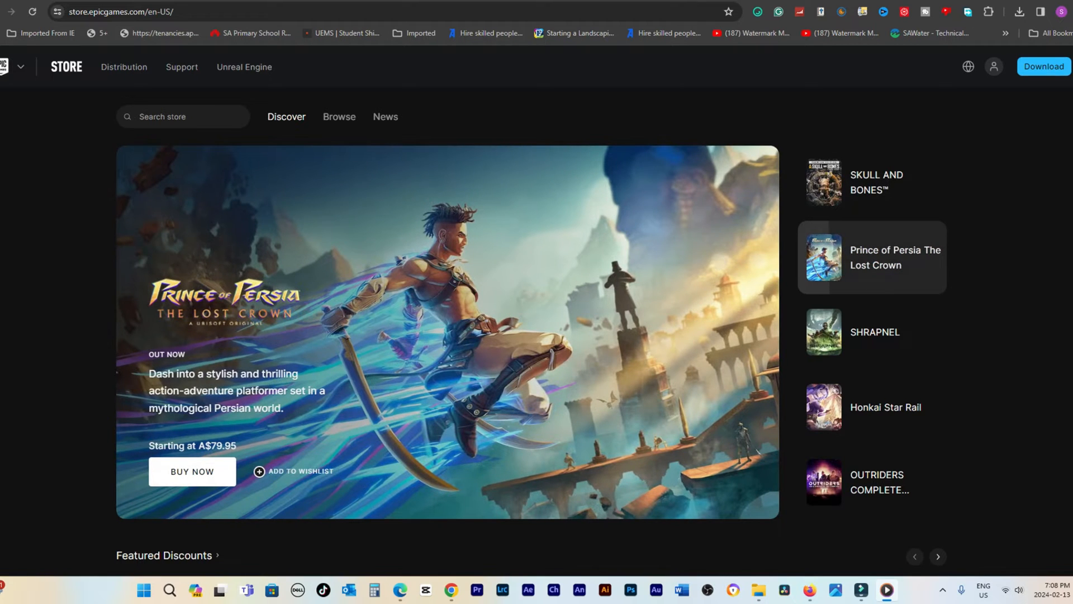
# Step: Bring up the Windows taskbar search panel over the store page
pyautogui.click(1043, 66)
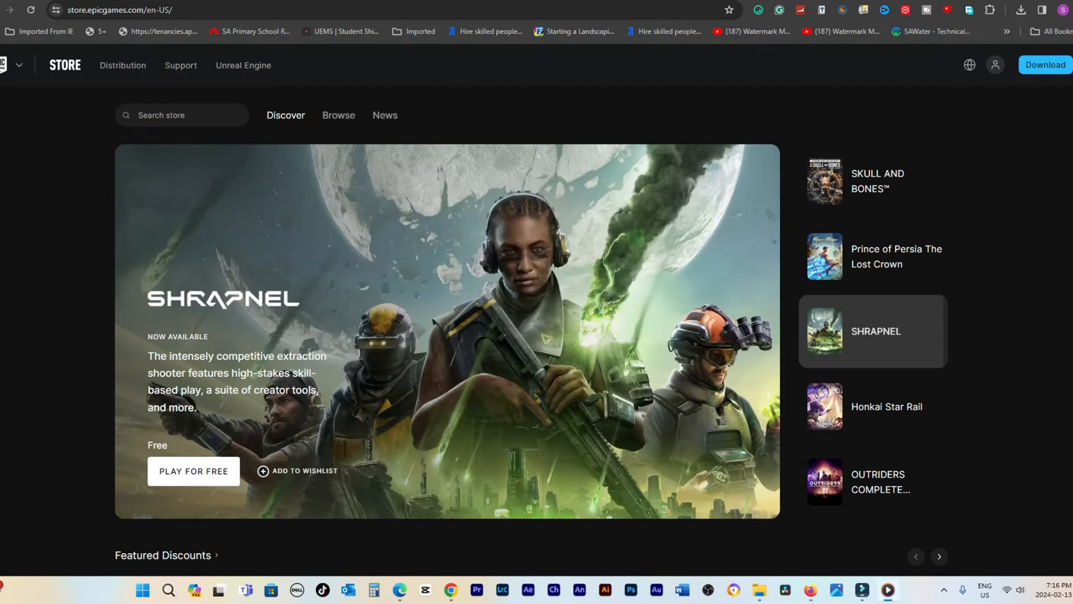
pyautogui.click(167, 589)
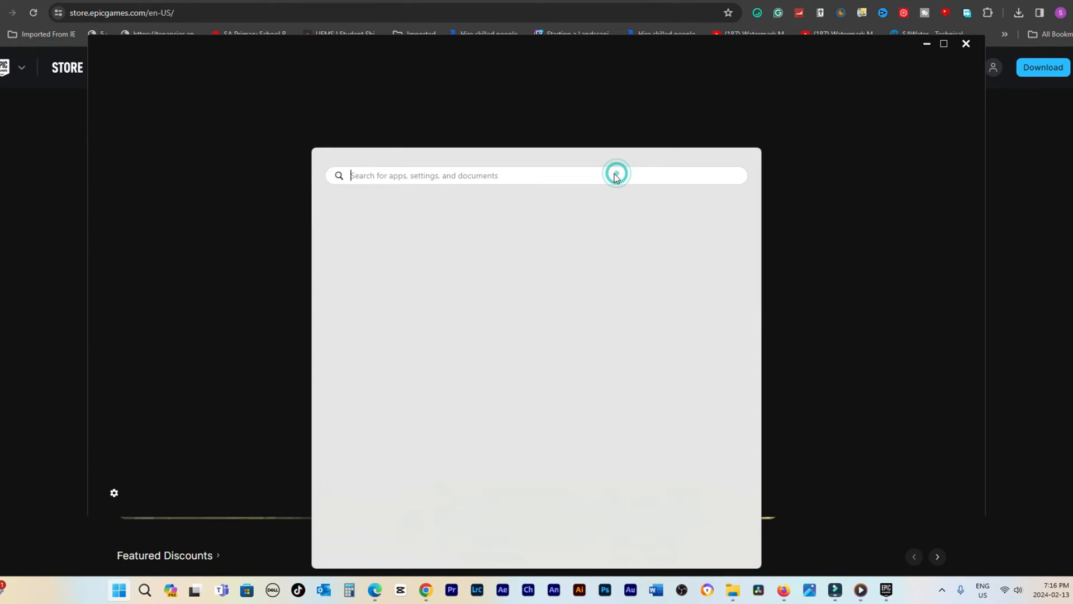
pyautogui.write('epi')
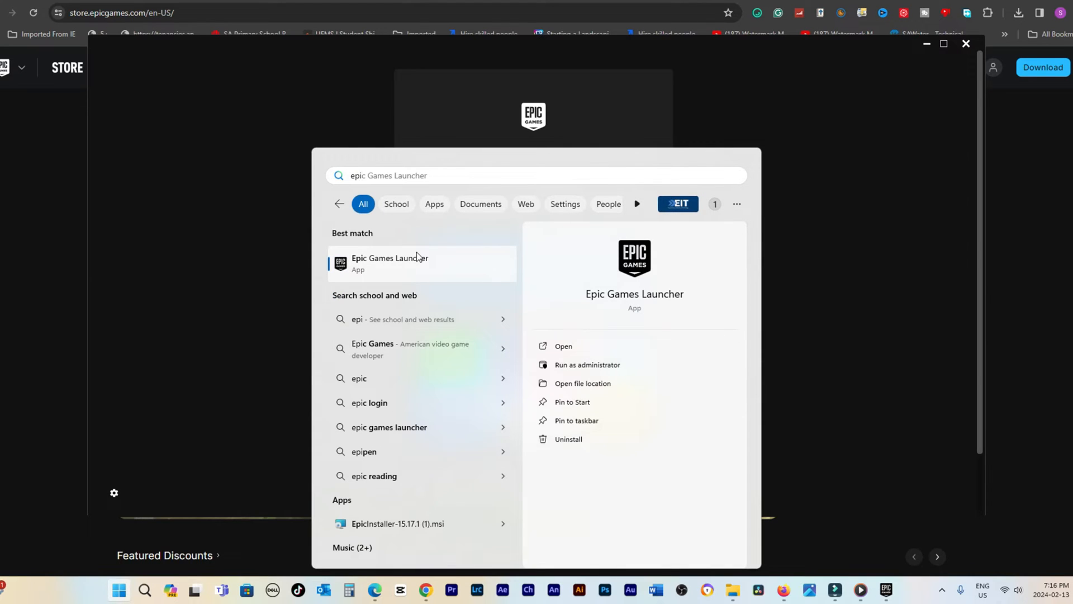
pyautogui.moveTo(489, 212)
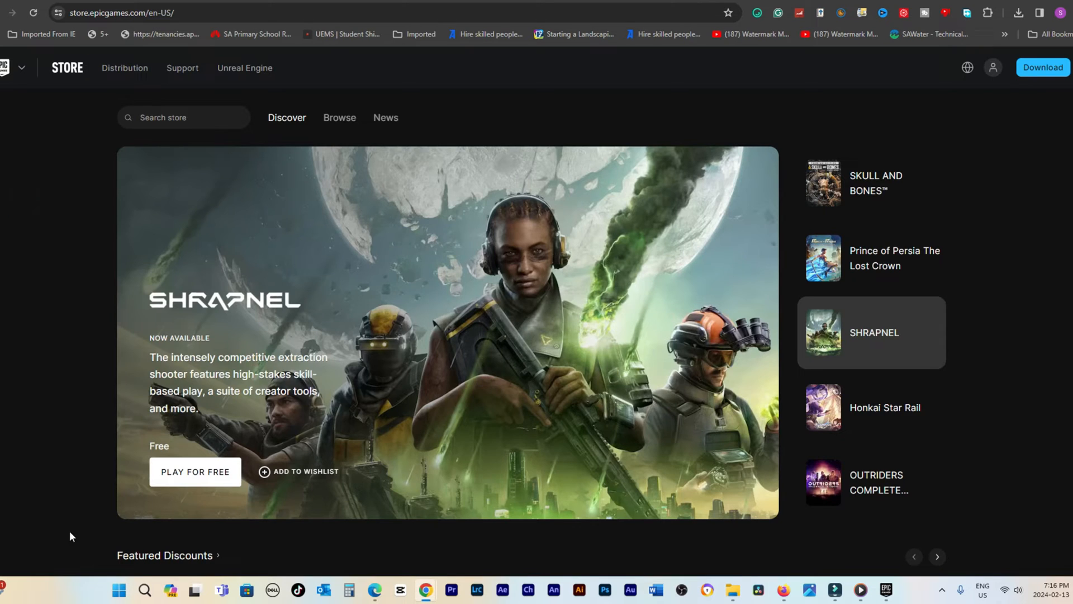
pyautogui.click(991, 67)
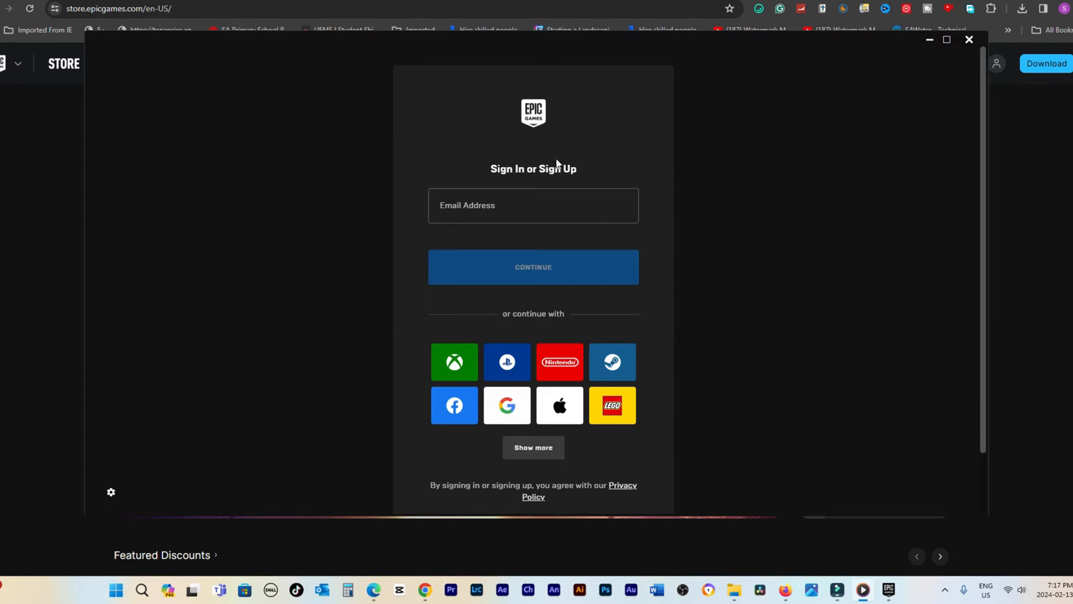
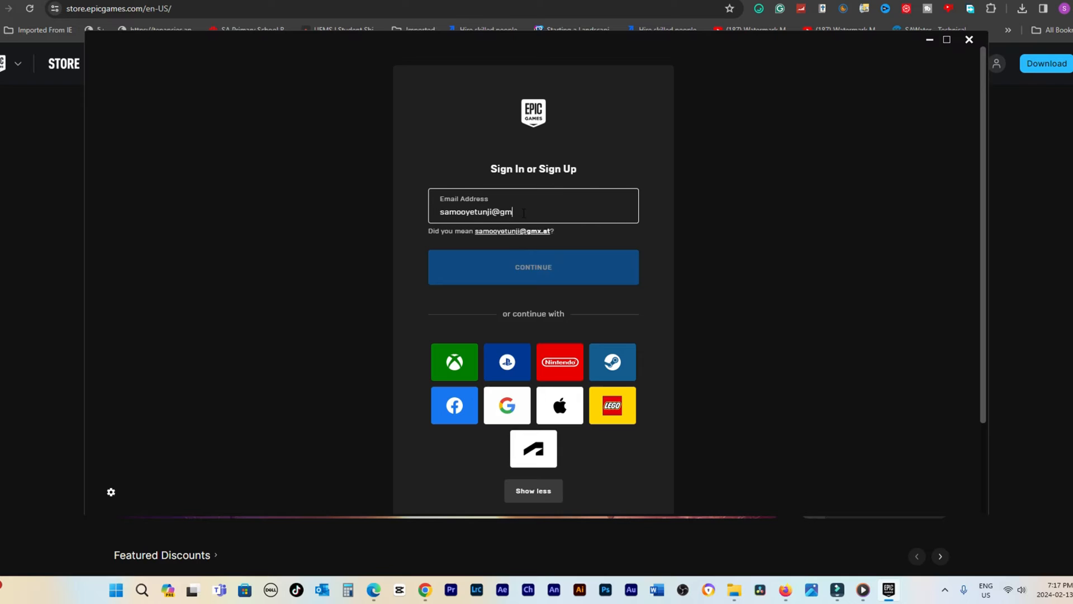
# Step: Continue the sign-up, confirm the date of birth and tick news and offers
pyautogui.click(532, 266)
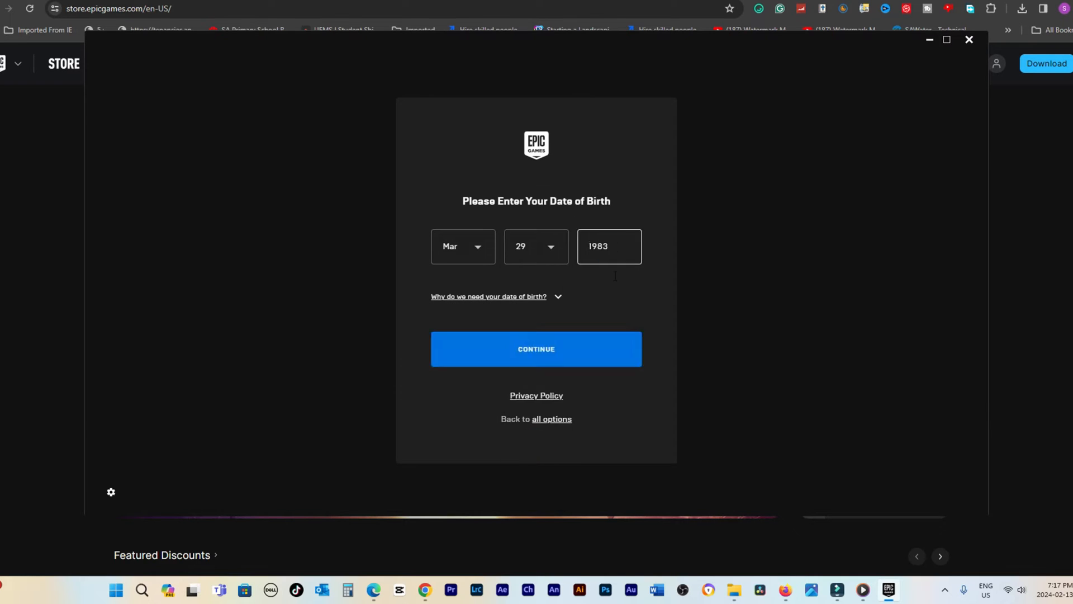
pyautogui.click(535, 348)
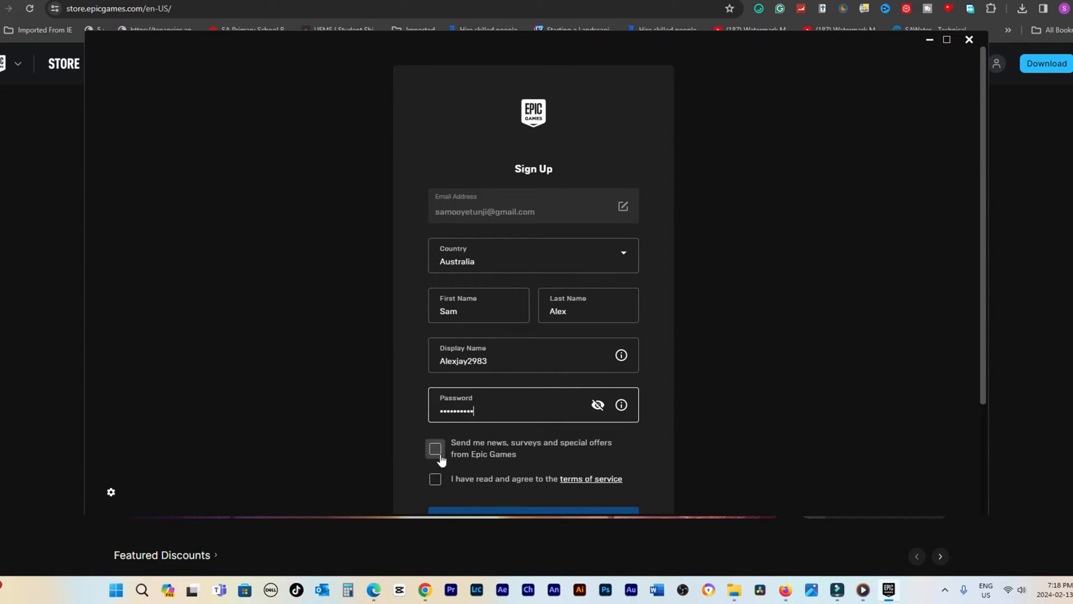
pyautogui.click(534, 512)
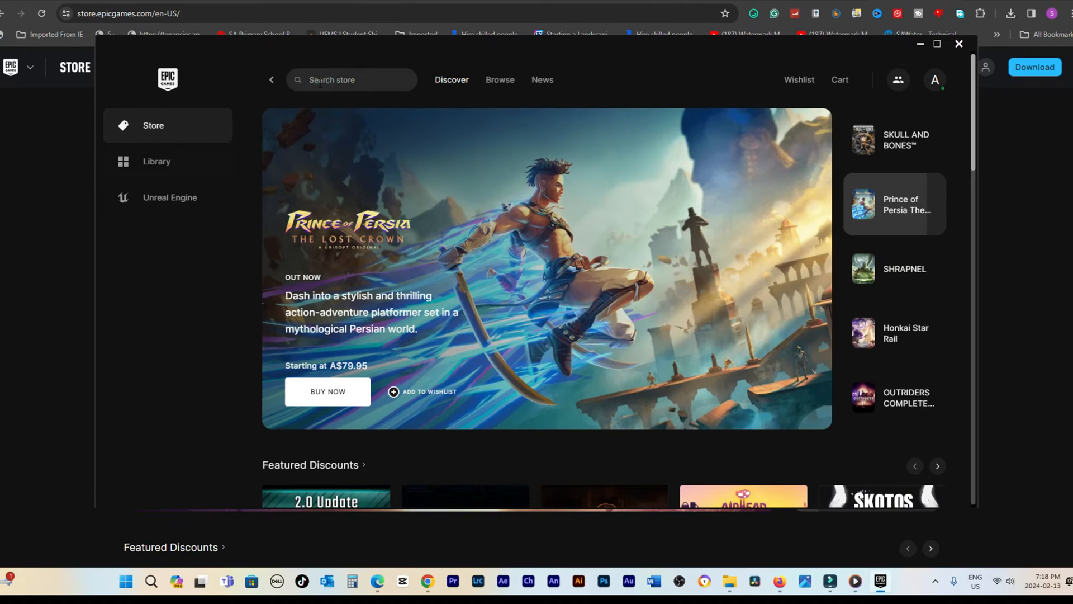
# Step: Search the store for 'Fortnite' and bring up the base game page
pyautogui.click(499, 79)
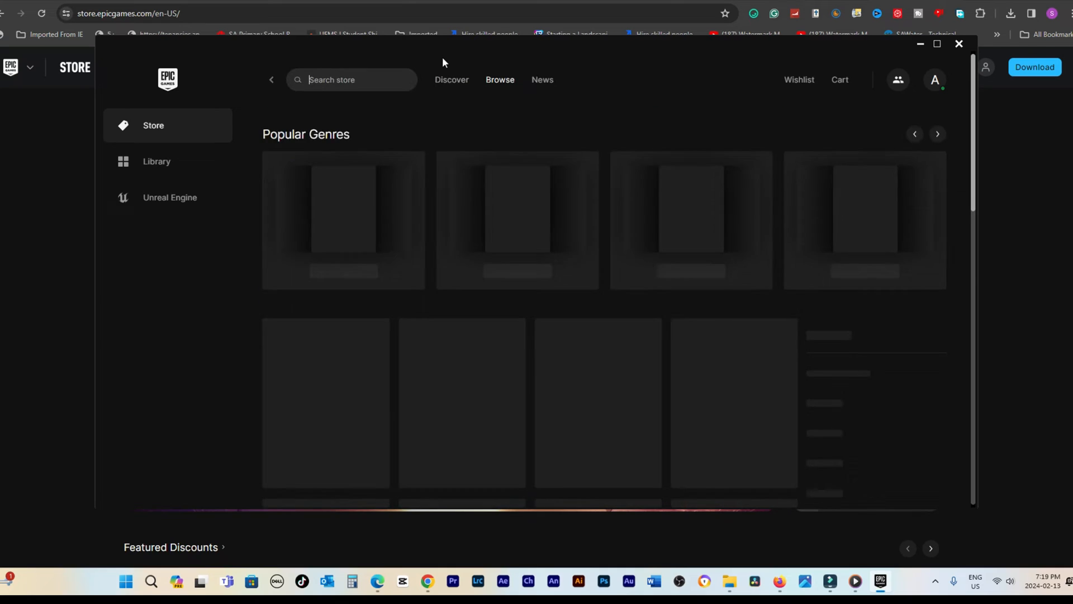
pyautogui.write('Fortnite')
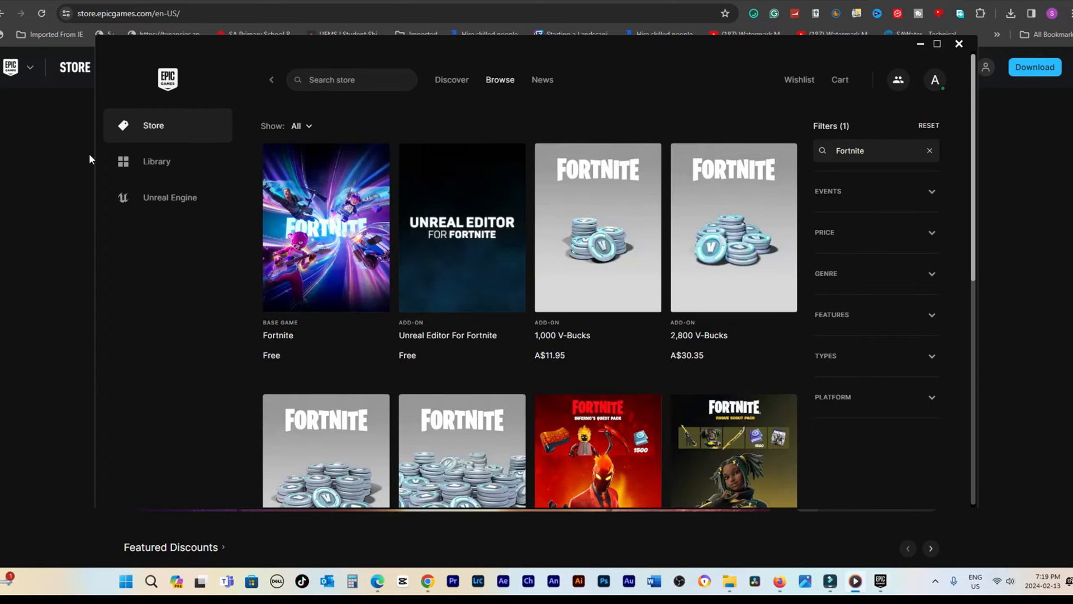
pyautogui.click(325, 227)
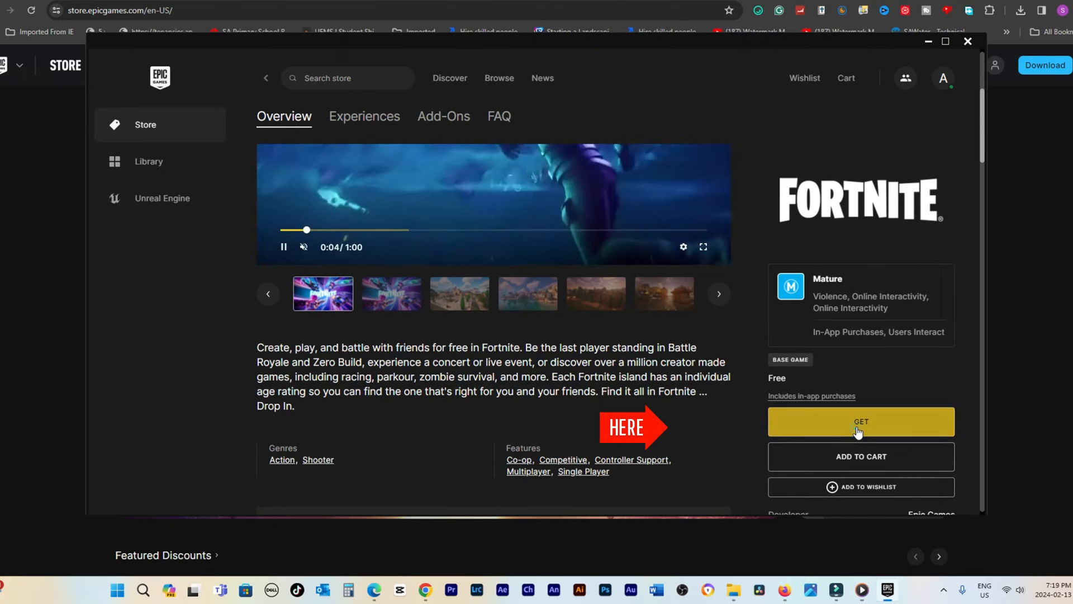
# Step: Get Fortnite for free, agree to email sharing and place the order
pyautogui.click(859, 421)
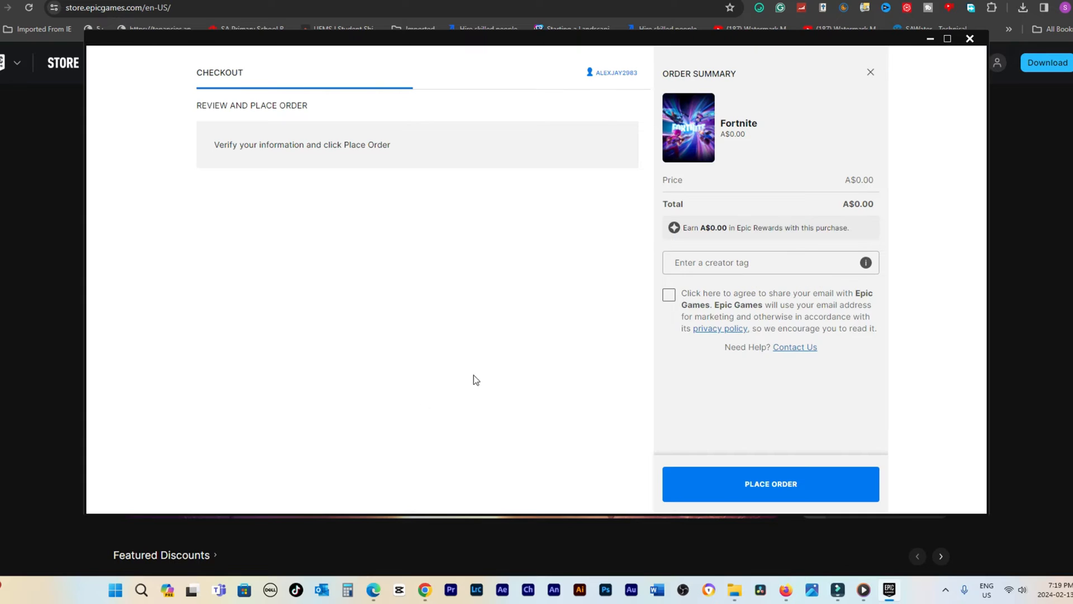
pyautogui.moveTo(765, 282)
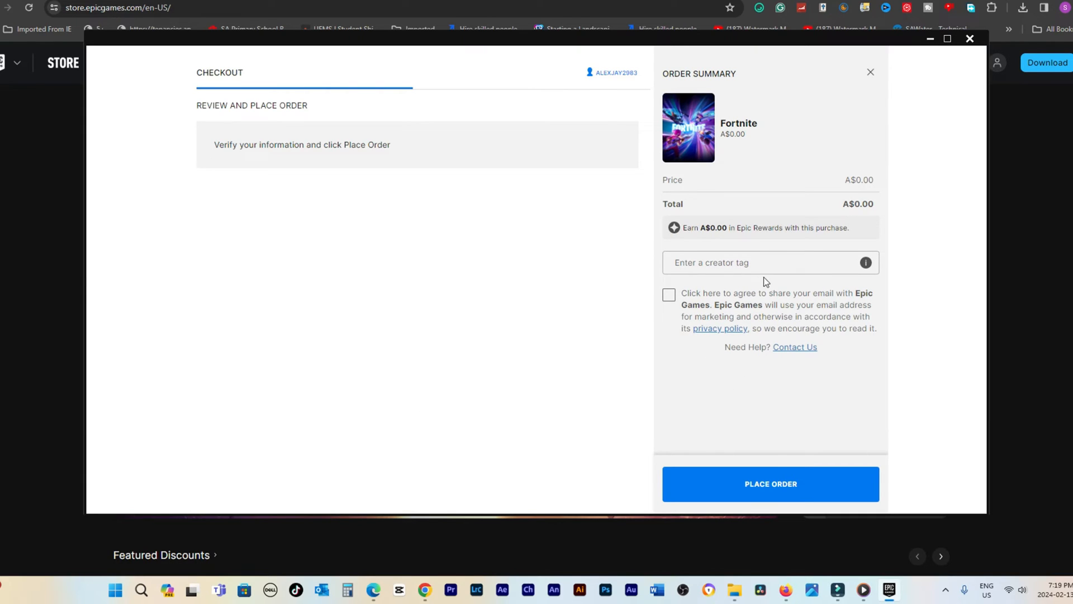
pyautogui.click(668, 294)
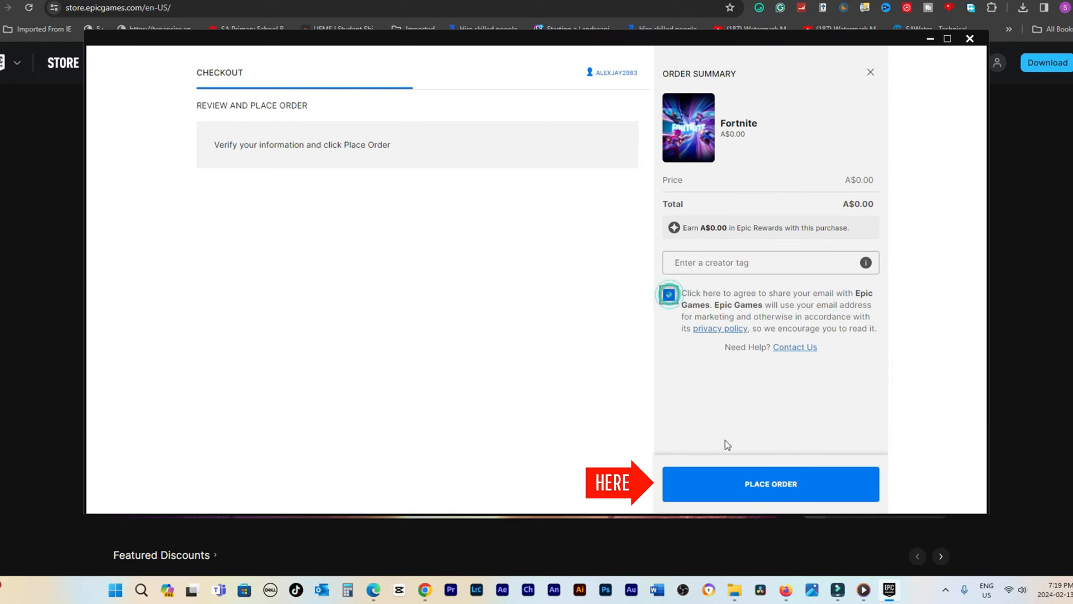
pyautogui.click(769, 483)
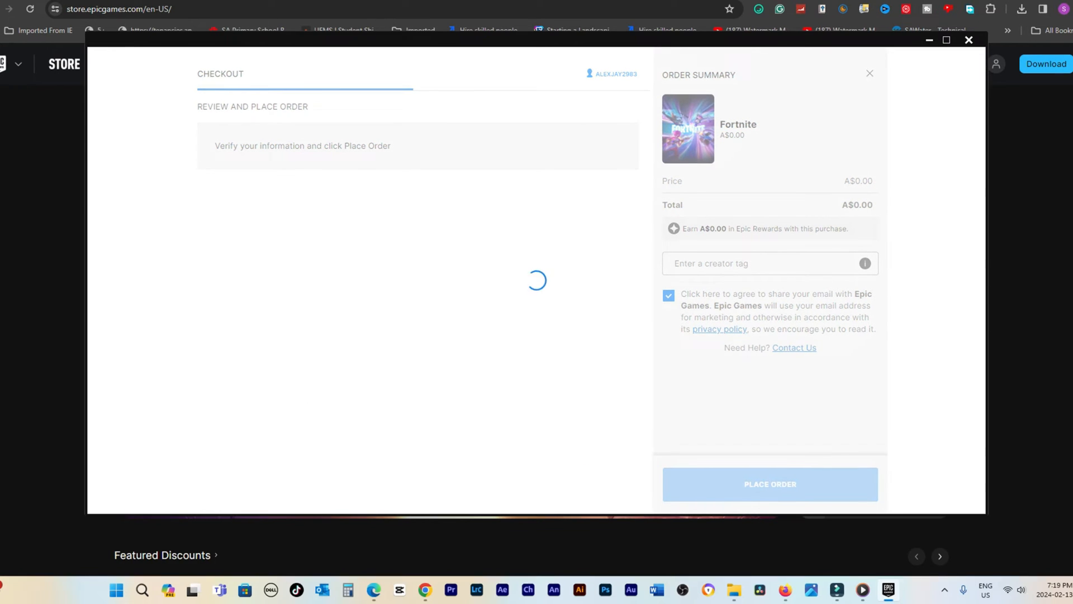
pyautogui.click(769, 484)
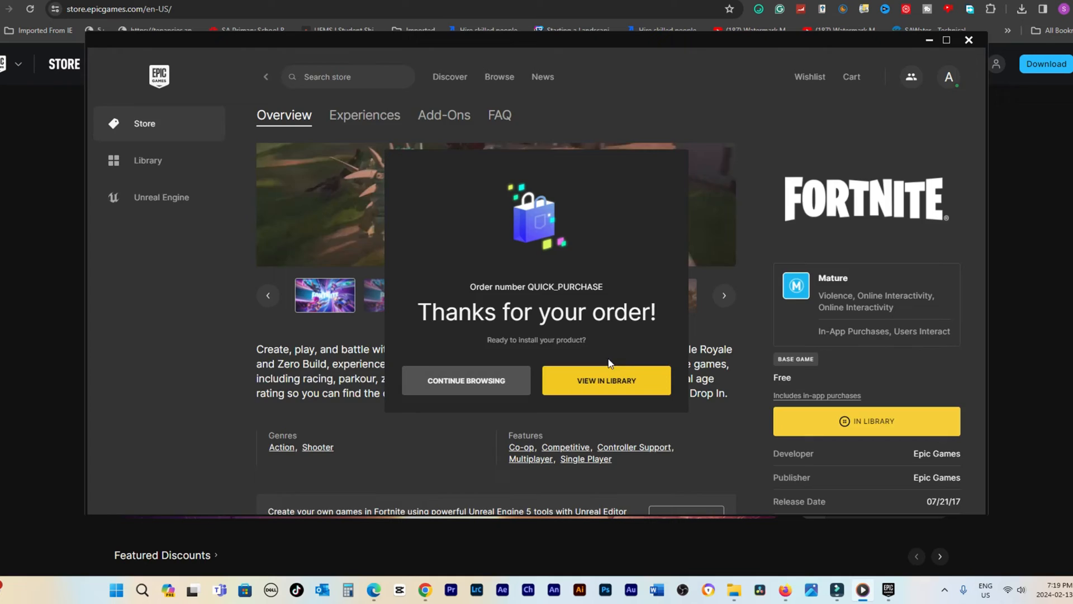
# Step: View Fortnite in the library, accept the EULA and start installing it
pyautogui.click(605, 380)
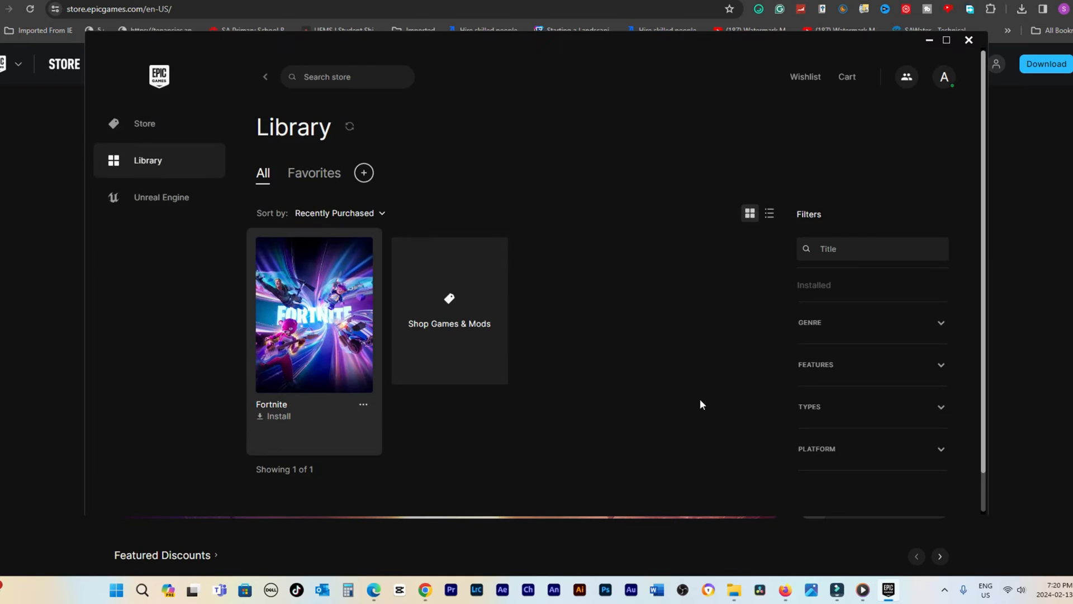
pyautogui.click(276, 416)
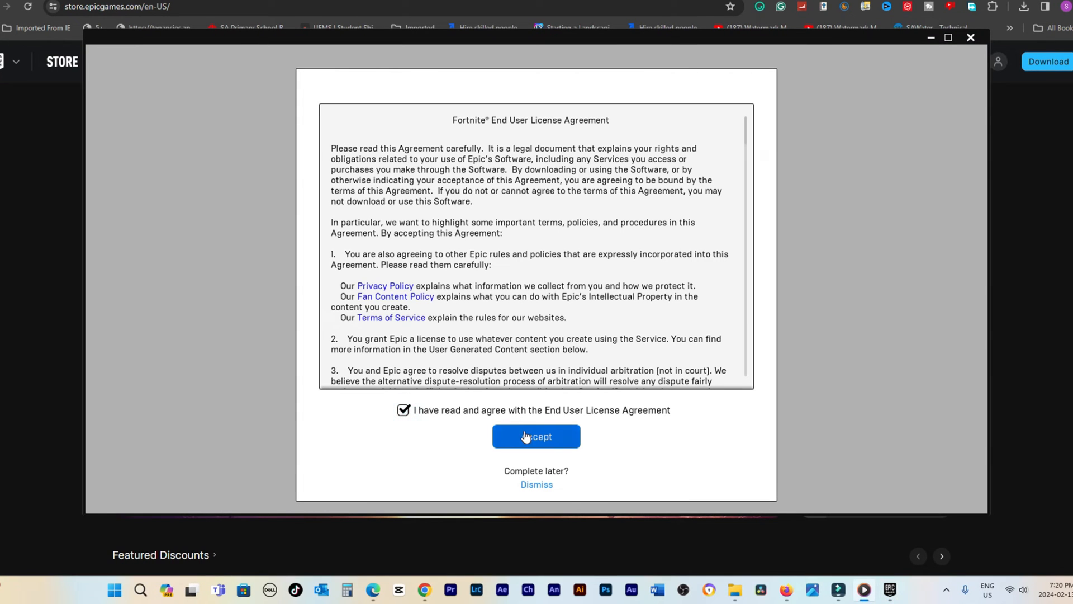
pyautogui.click(535, 436)
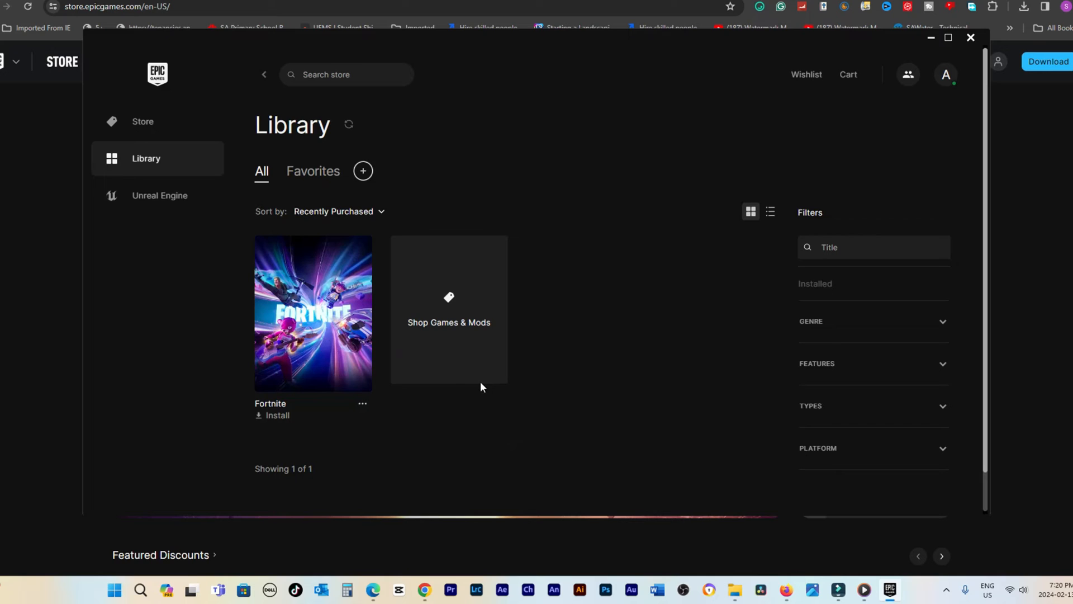
pyautogui.click(276, 415)
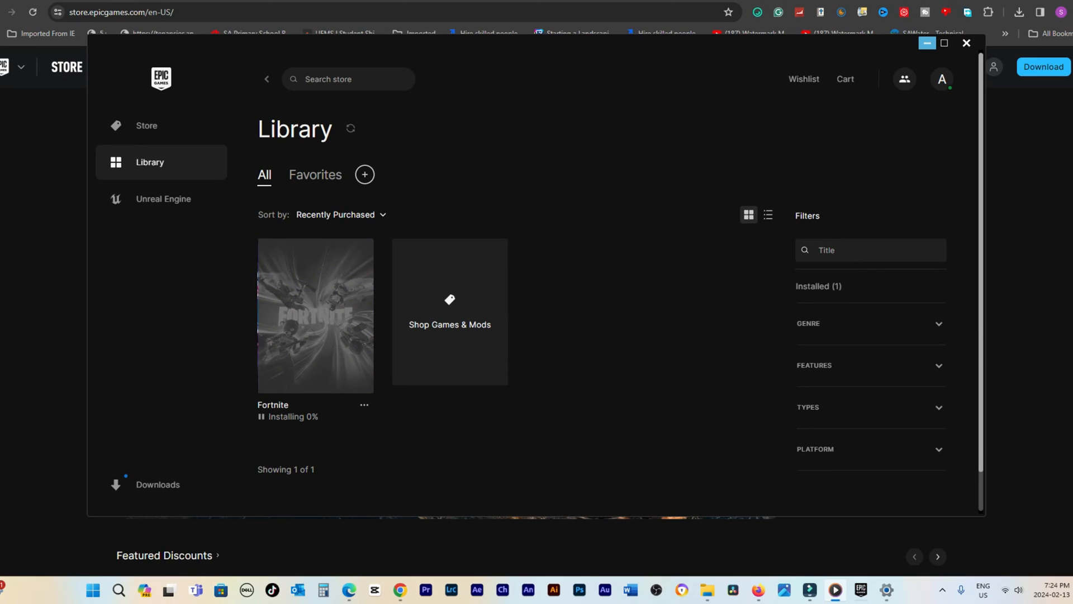
pyautogui.moveTo(1065, 481)
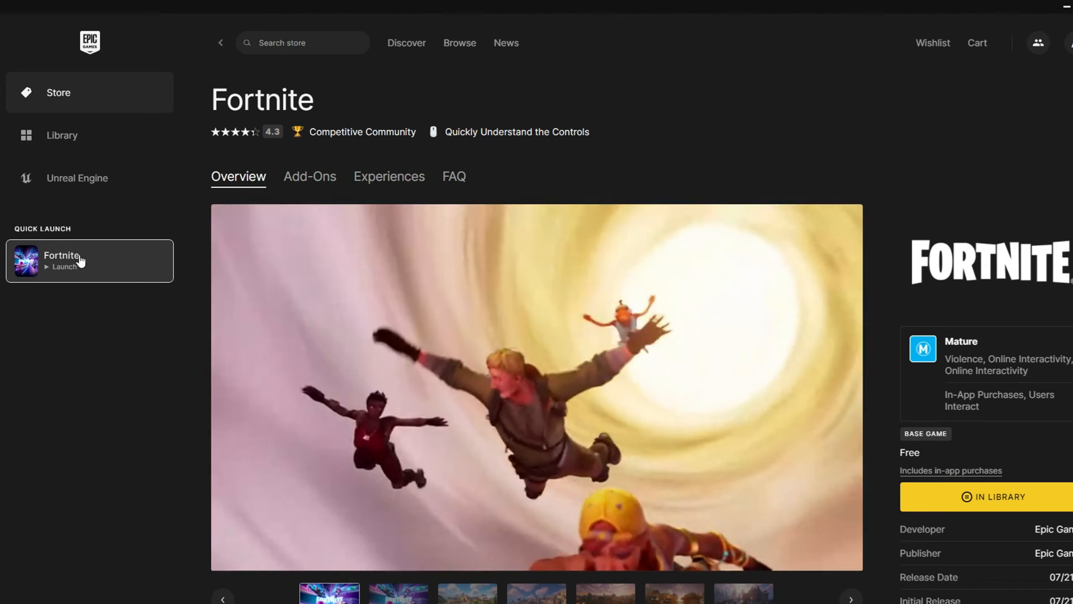
# Step: Launch the installed Fortnite from Quick Launch so it begins initializing
pyautogui.click(535, 387)
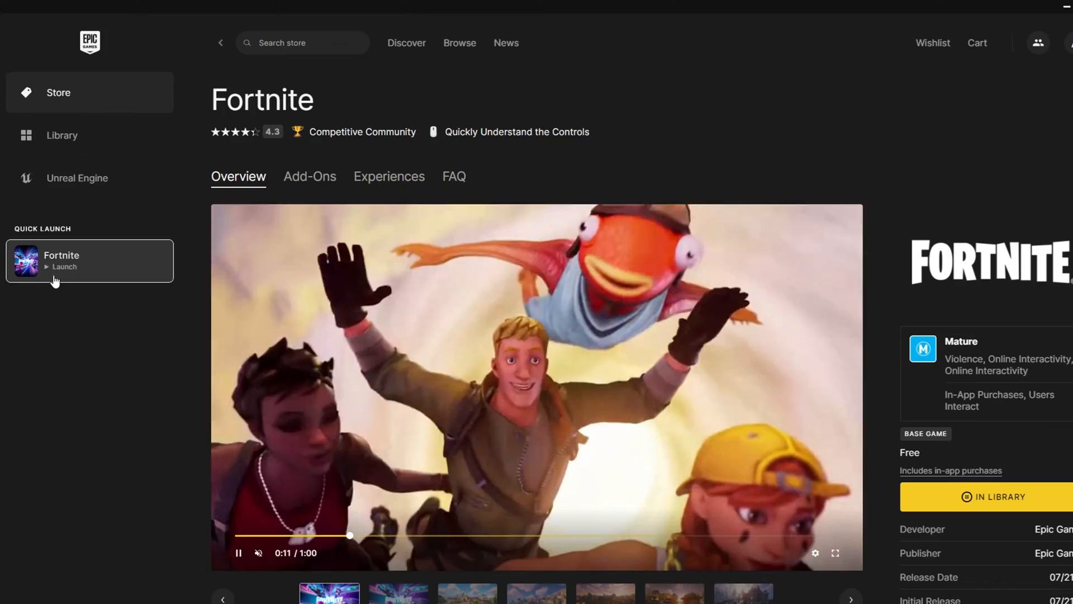
pyautogui.click(65, 266)
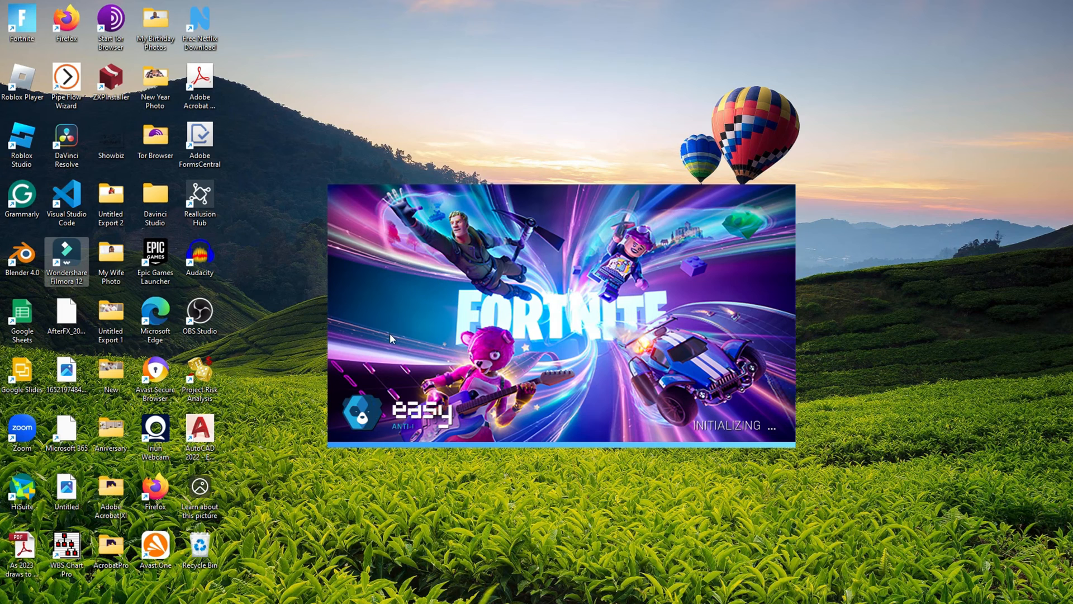
pyautogui.moveTo(383, 390)
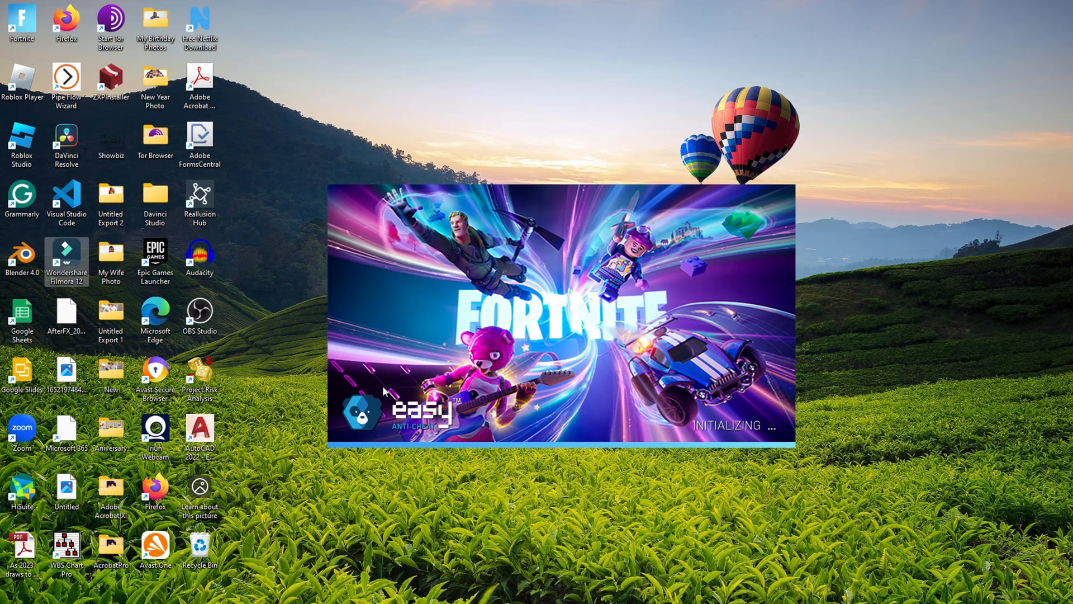
pyautogui.moveTo(512, 384)
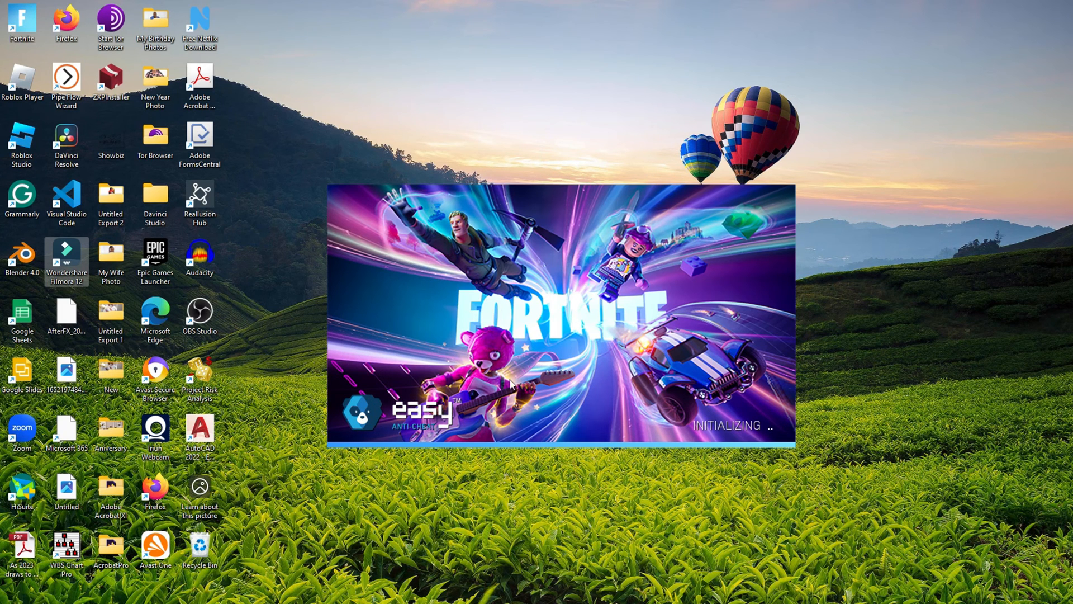